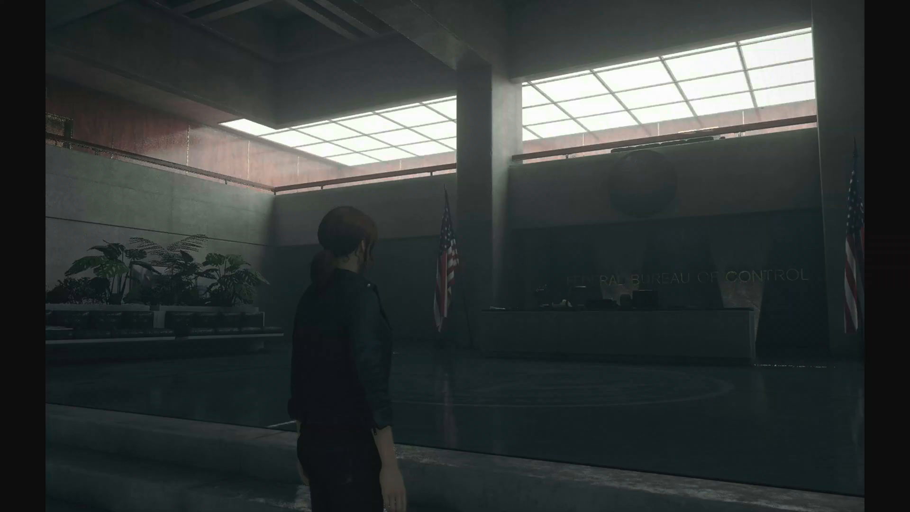
pyautogui.moveTo(456, 256)
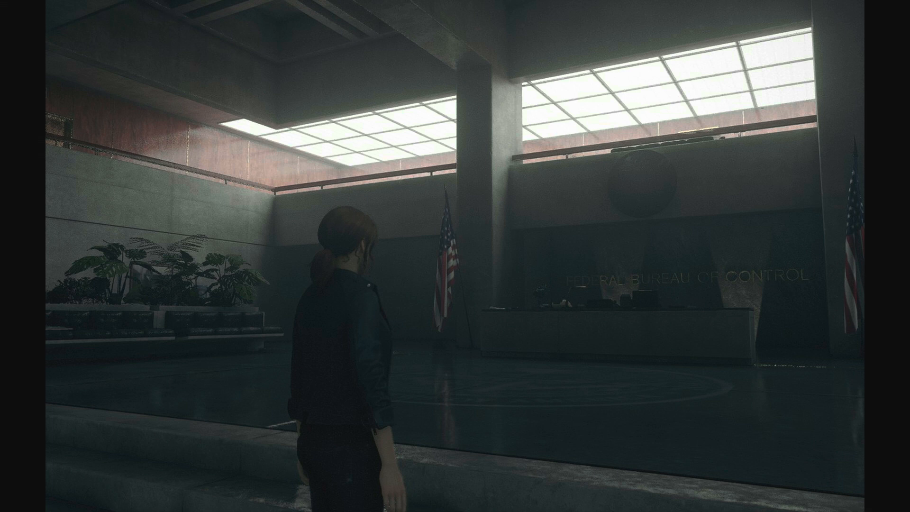